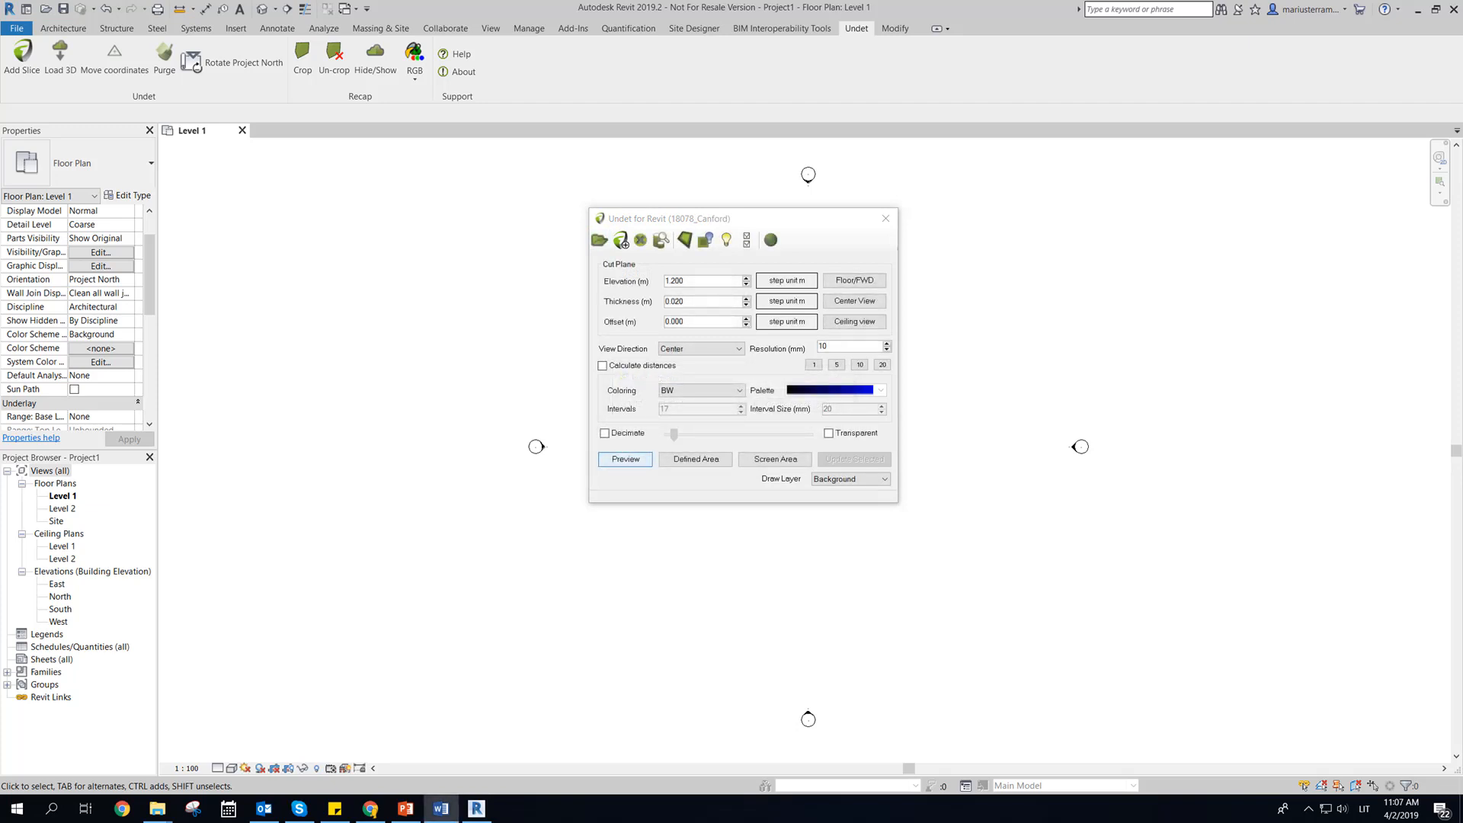
Step: Preview a black-and-white Level 1 slice at elevation 1.200, thickness 0.020, center direction
click(625, 458)
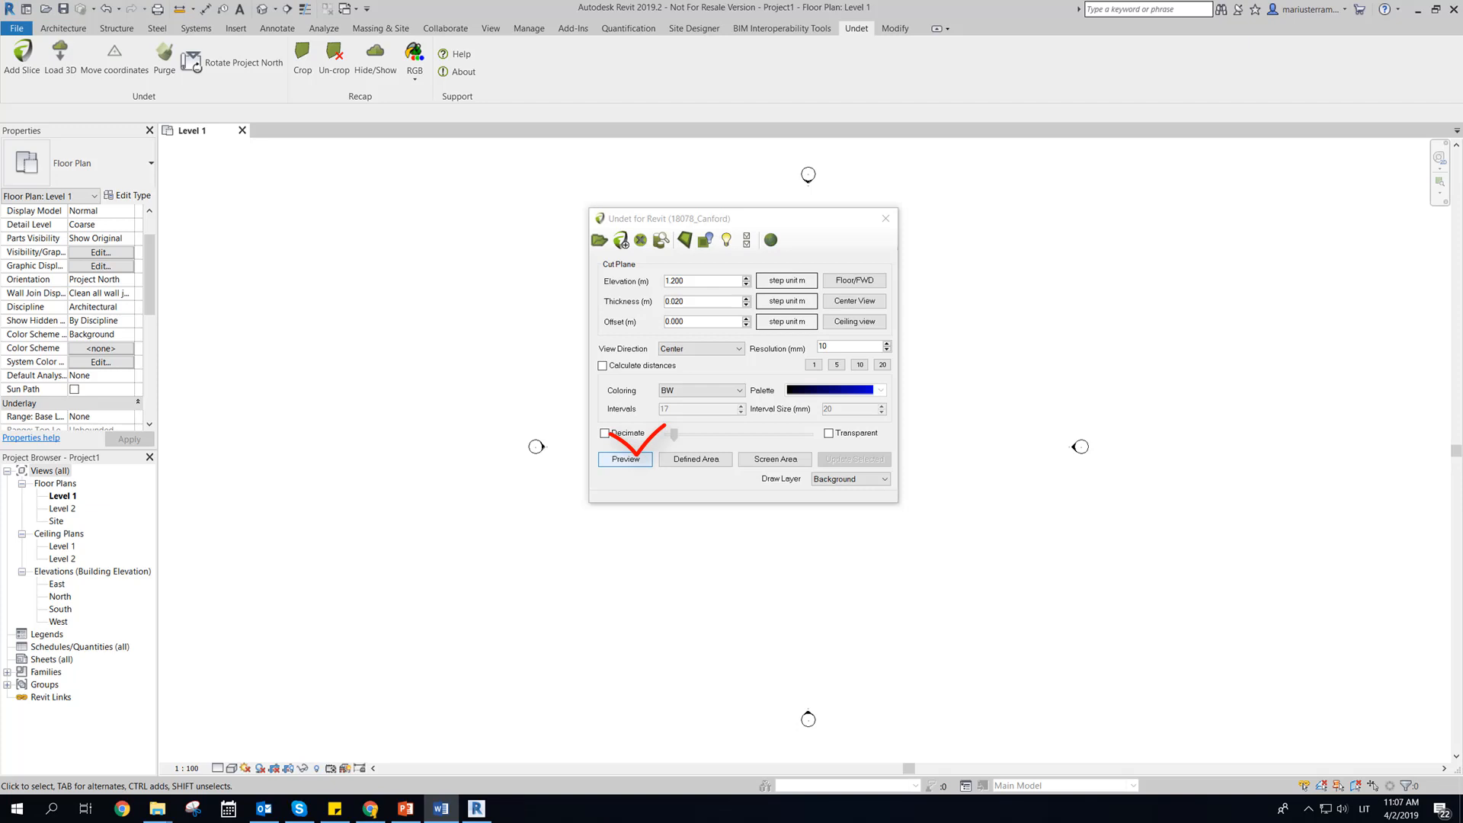
click(625, 458)
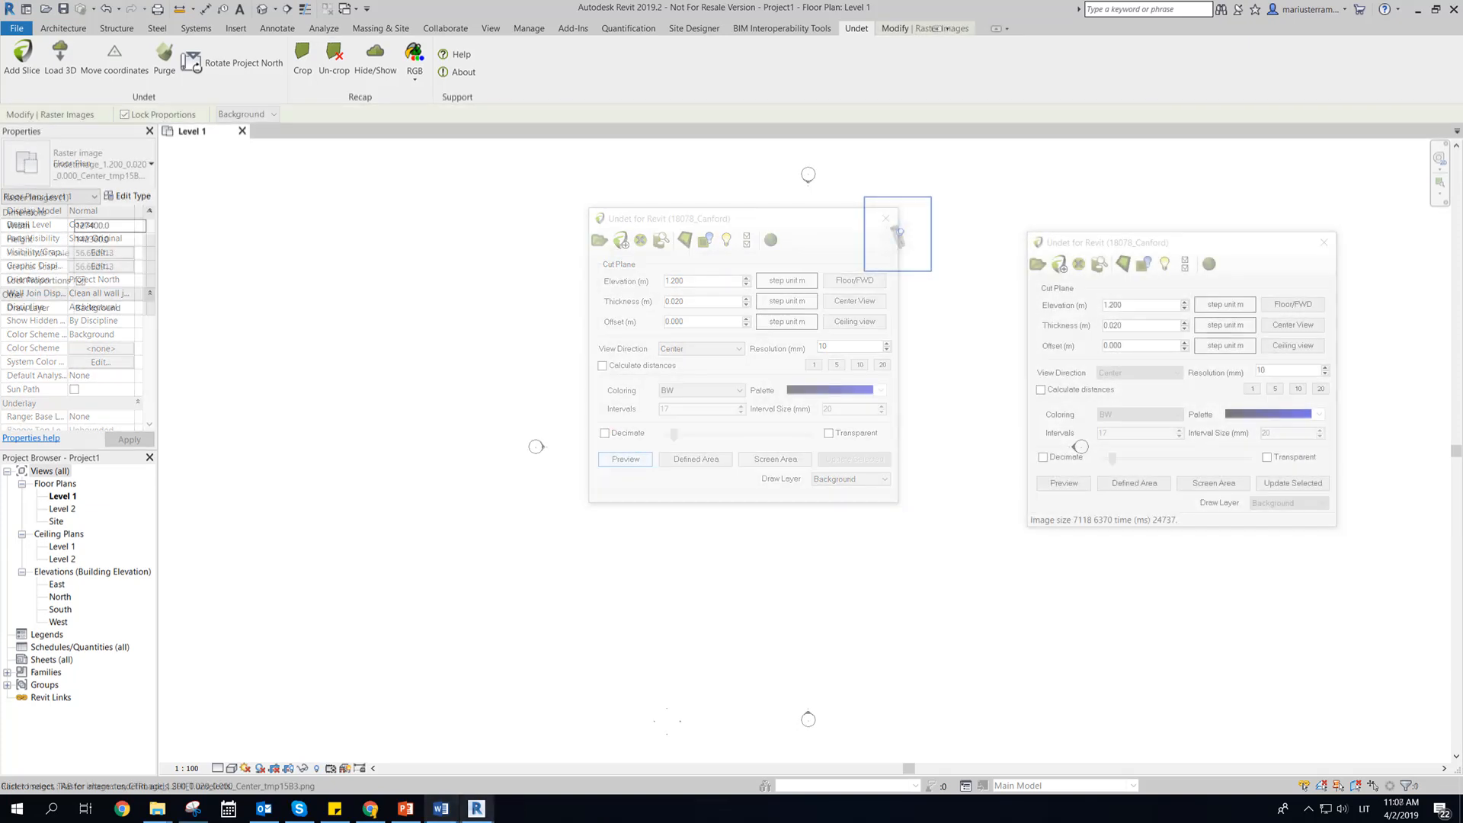
click(884, 217)
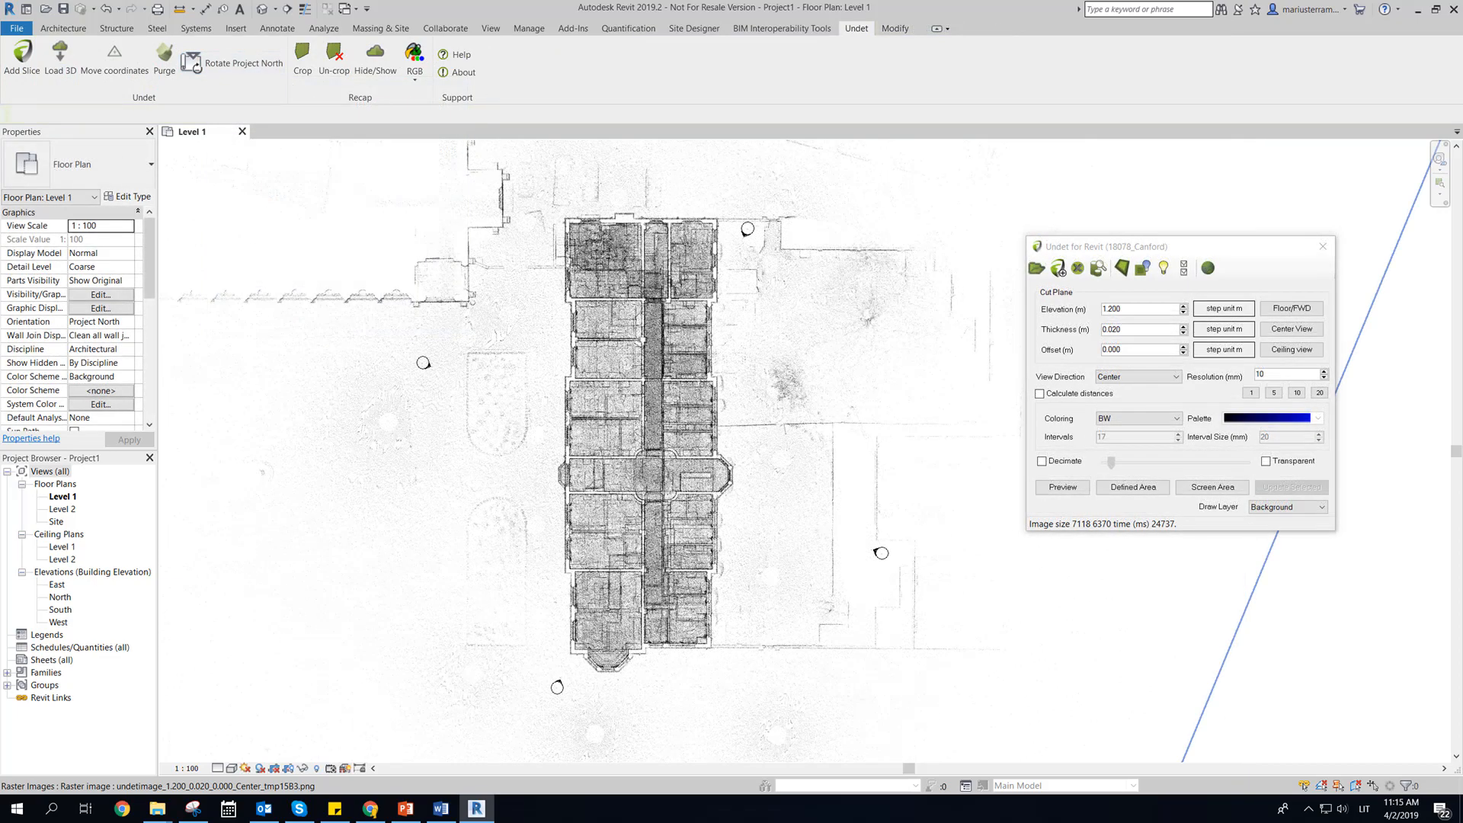
Step: Draw Section 1 across the building and preview its point cloud slice image
drag(654, 199, 653, 677)
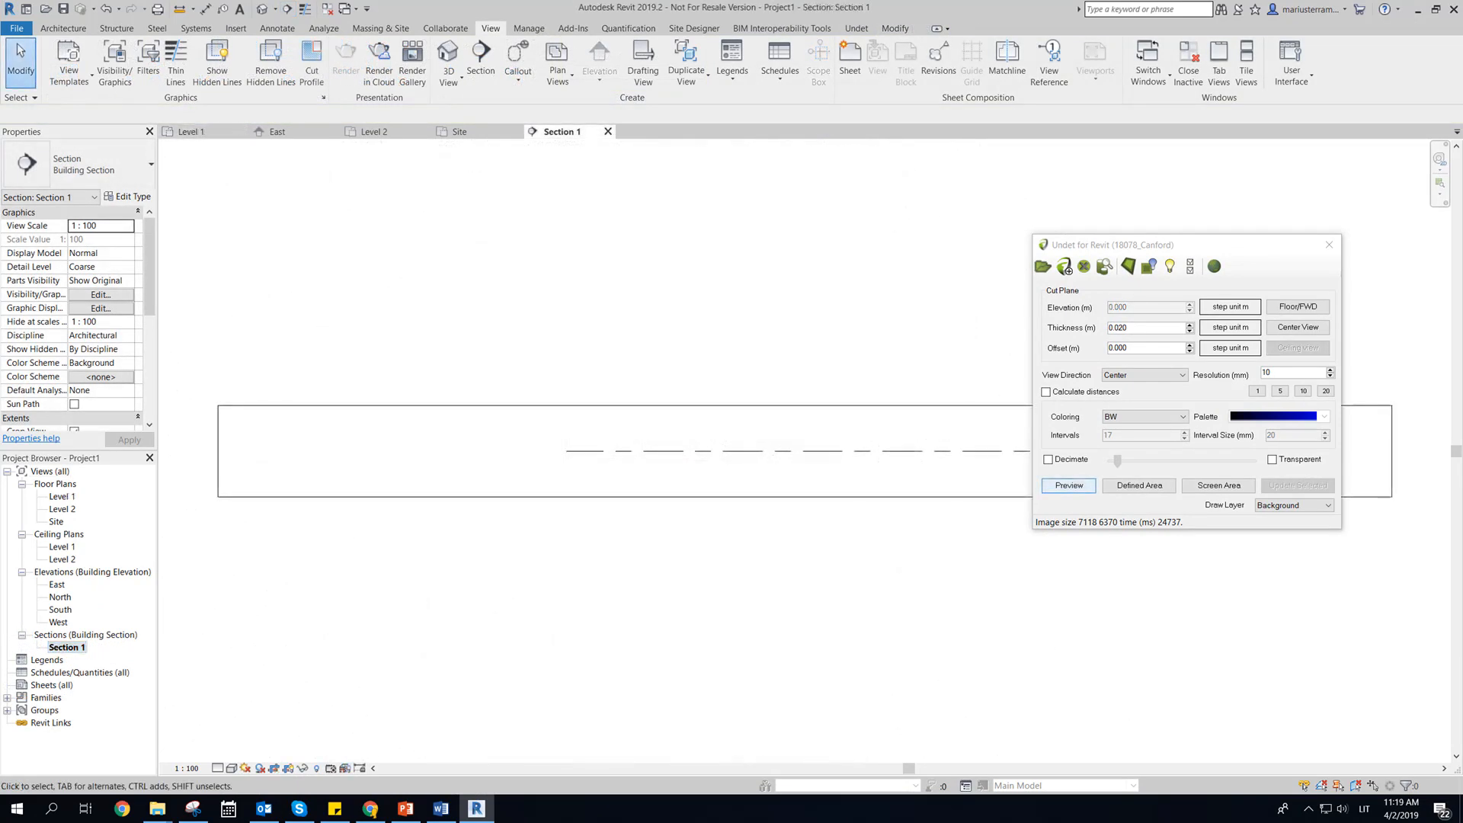
click(1068, 486)
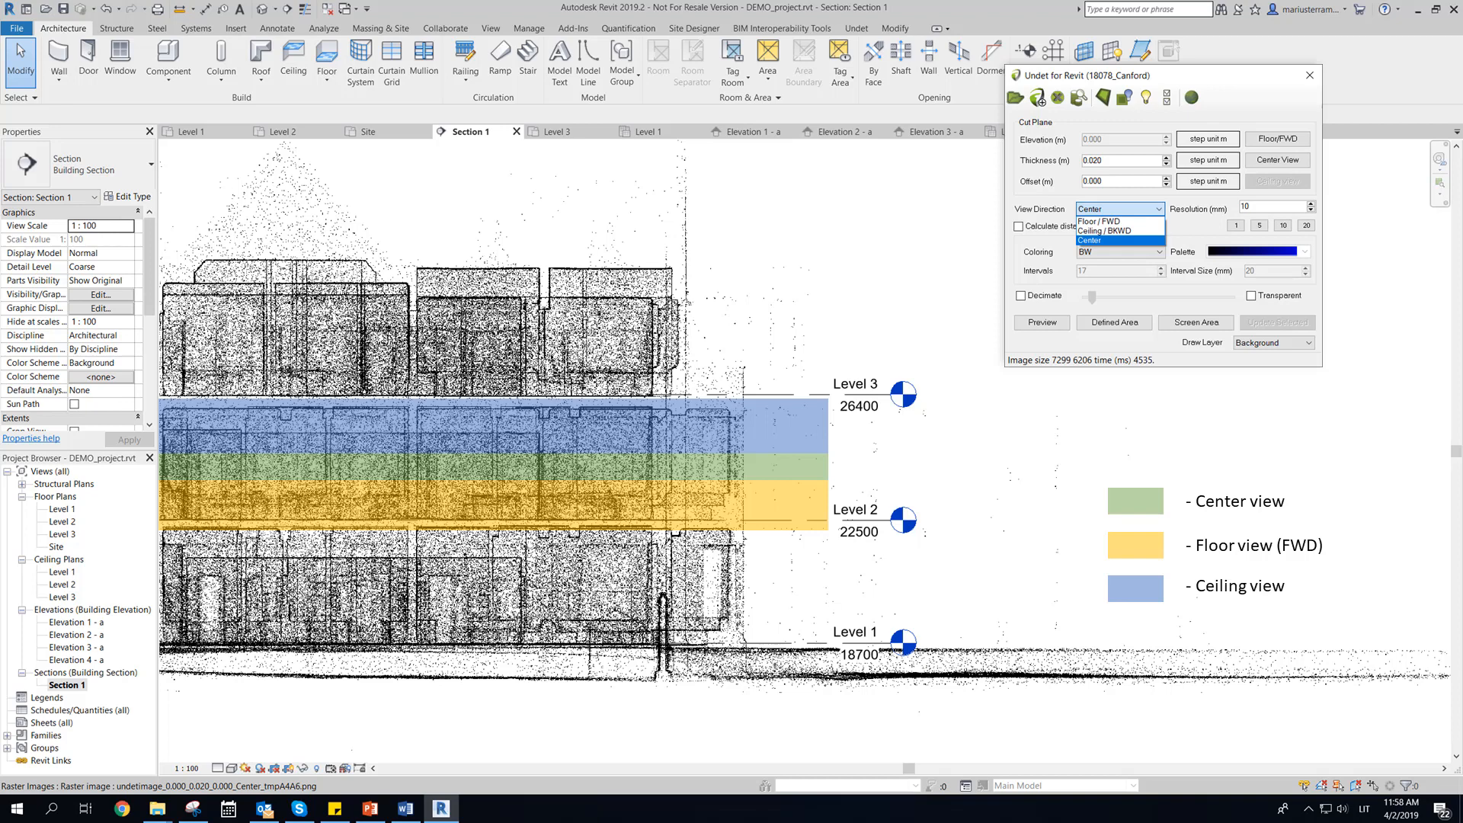
Step: Choose the slice view direction in the Undet dialog
click(194, 132)
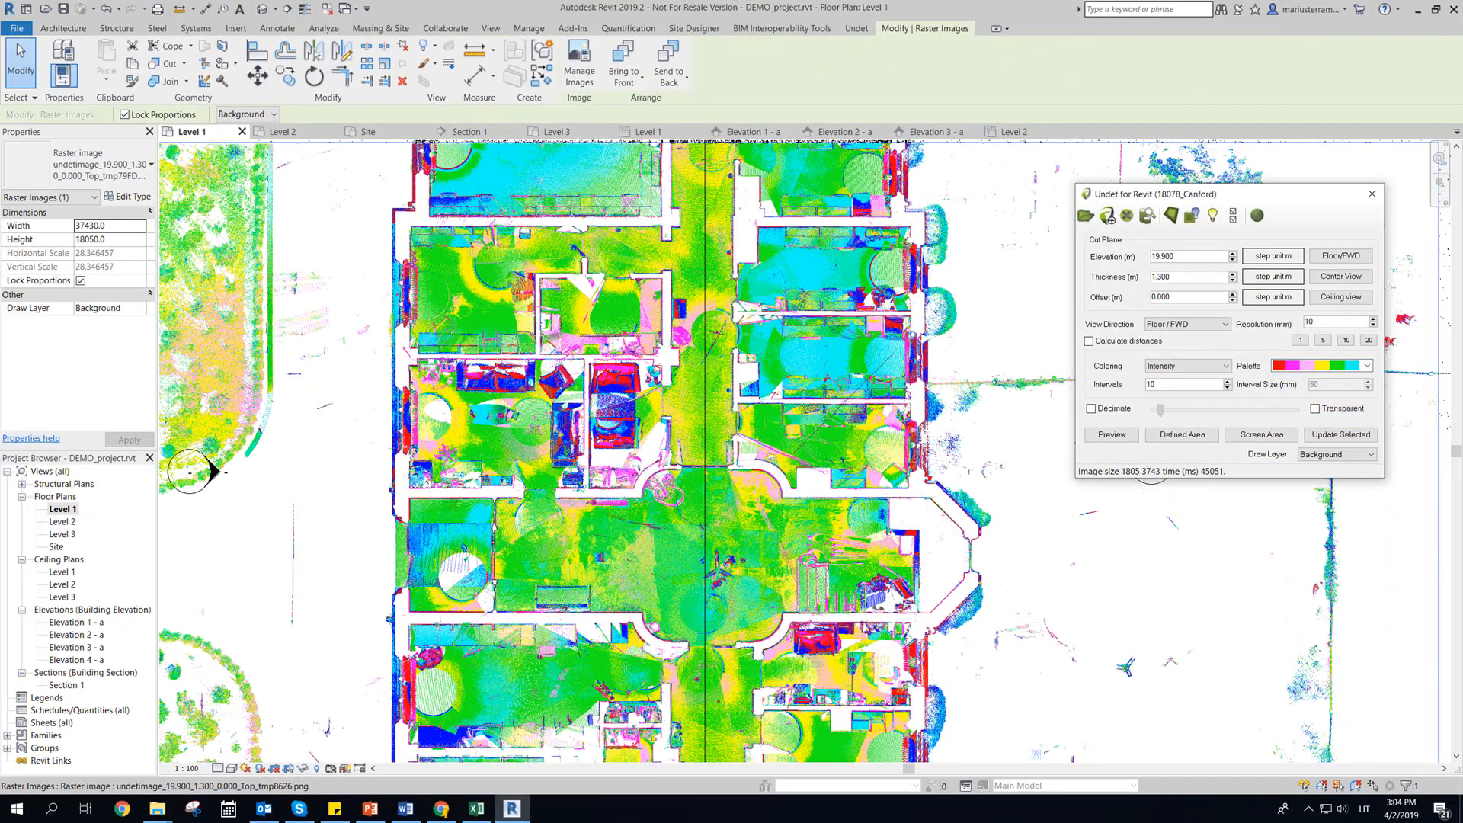
Step: Generate the Elevation 1 - a slice and recolour it with Plane coloring
click(1187, 364)
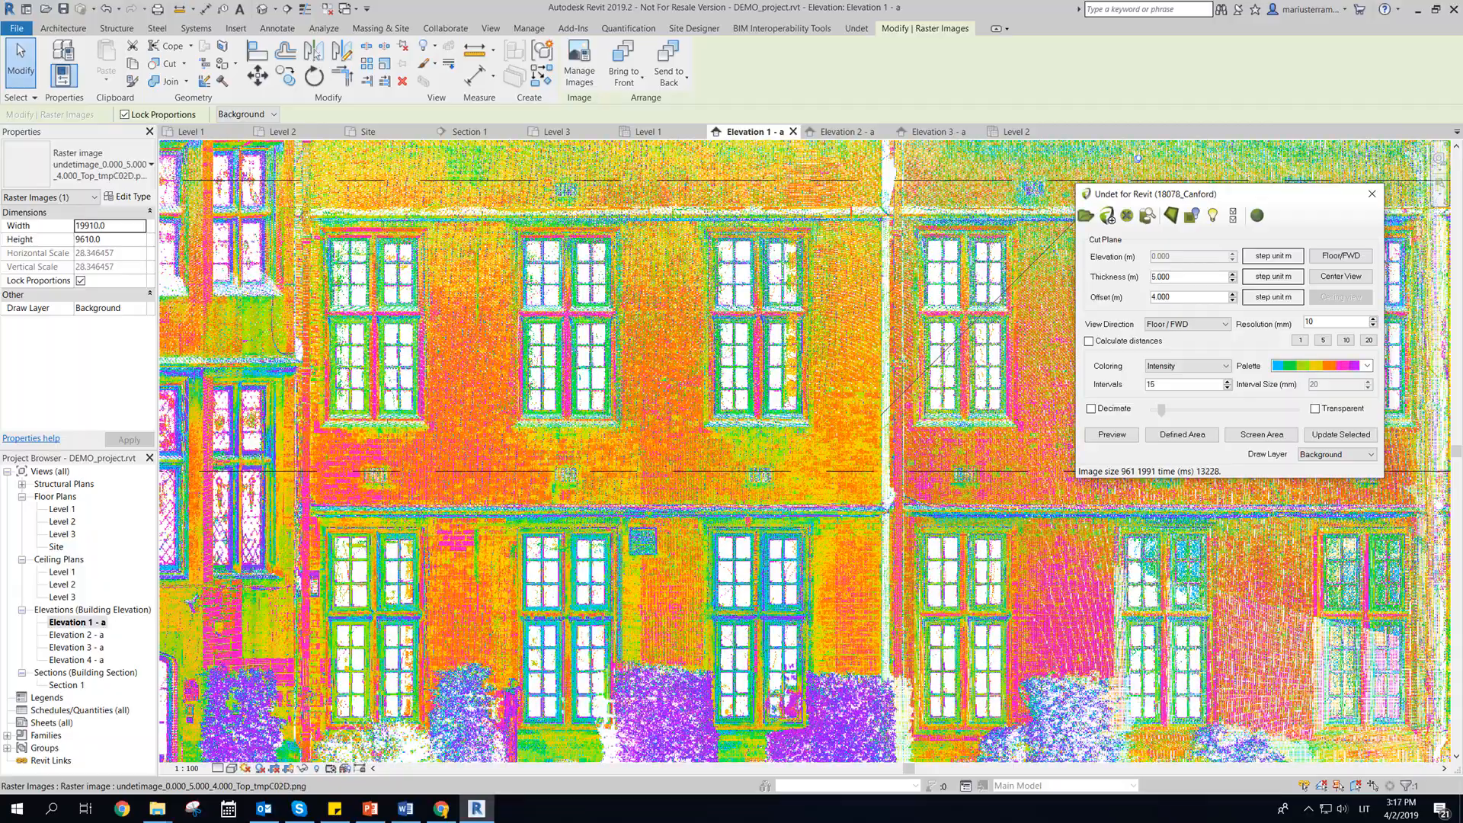
click(1187, 365)
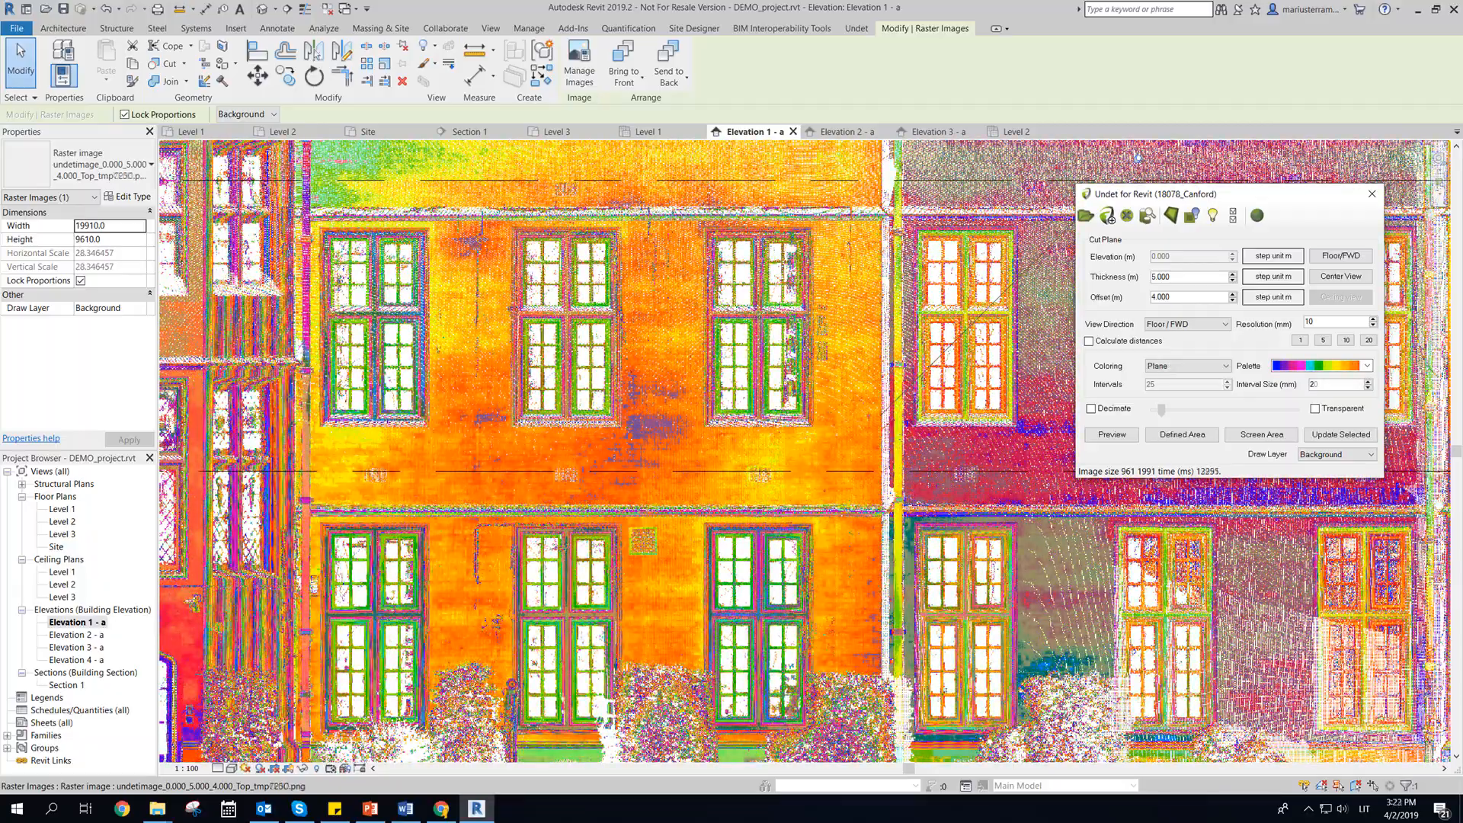
click(1185, 365)
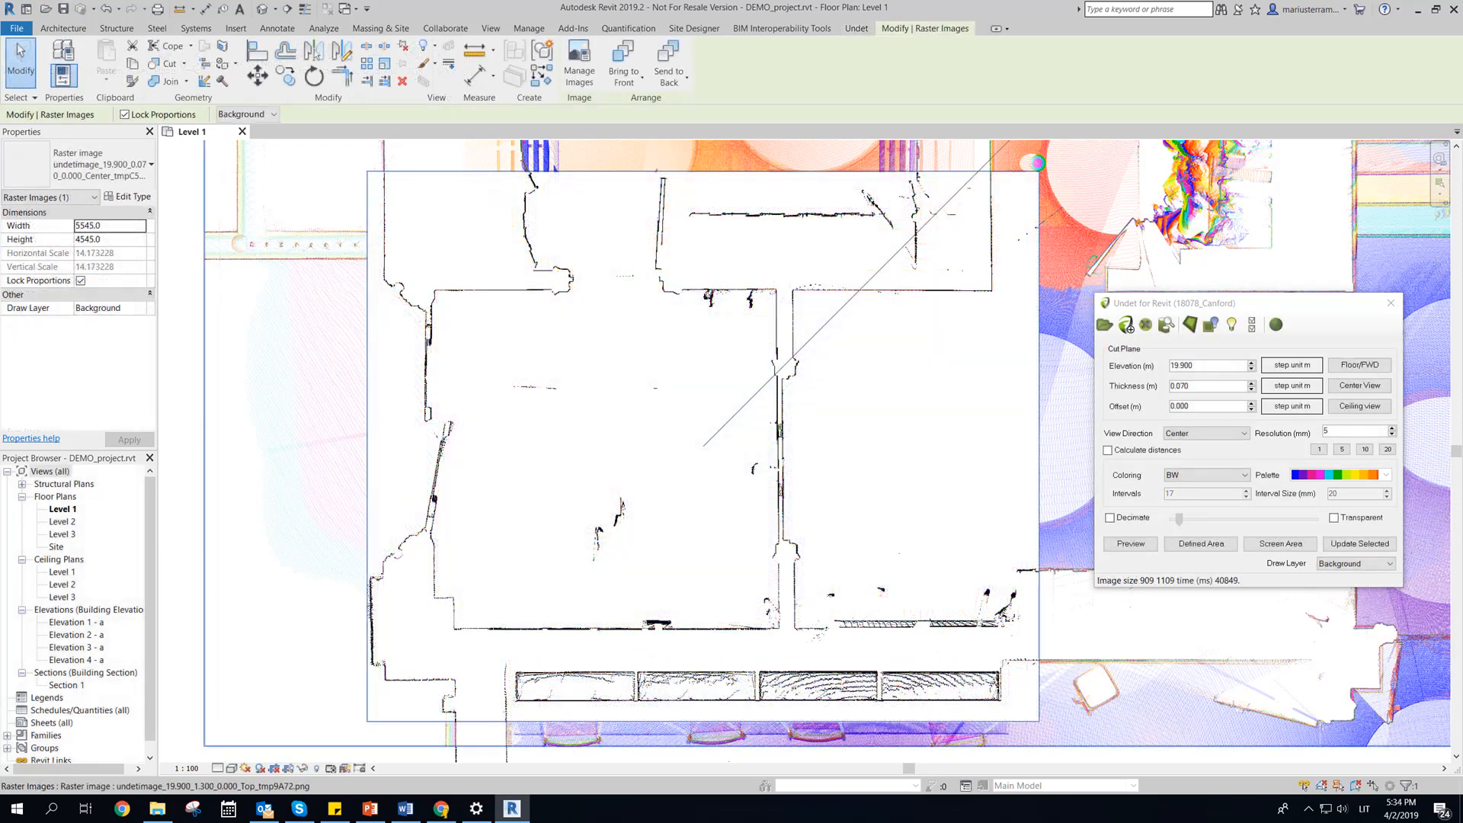
Step: Make the 5 mm black-and-white room slice transparent over the coloured plan
click(1333, 516)
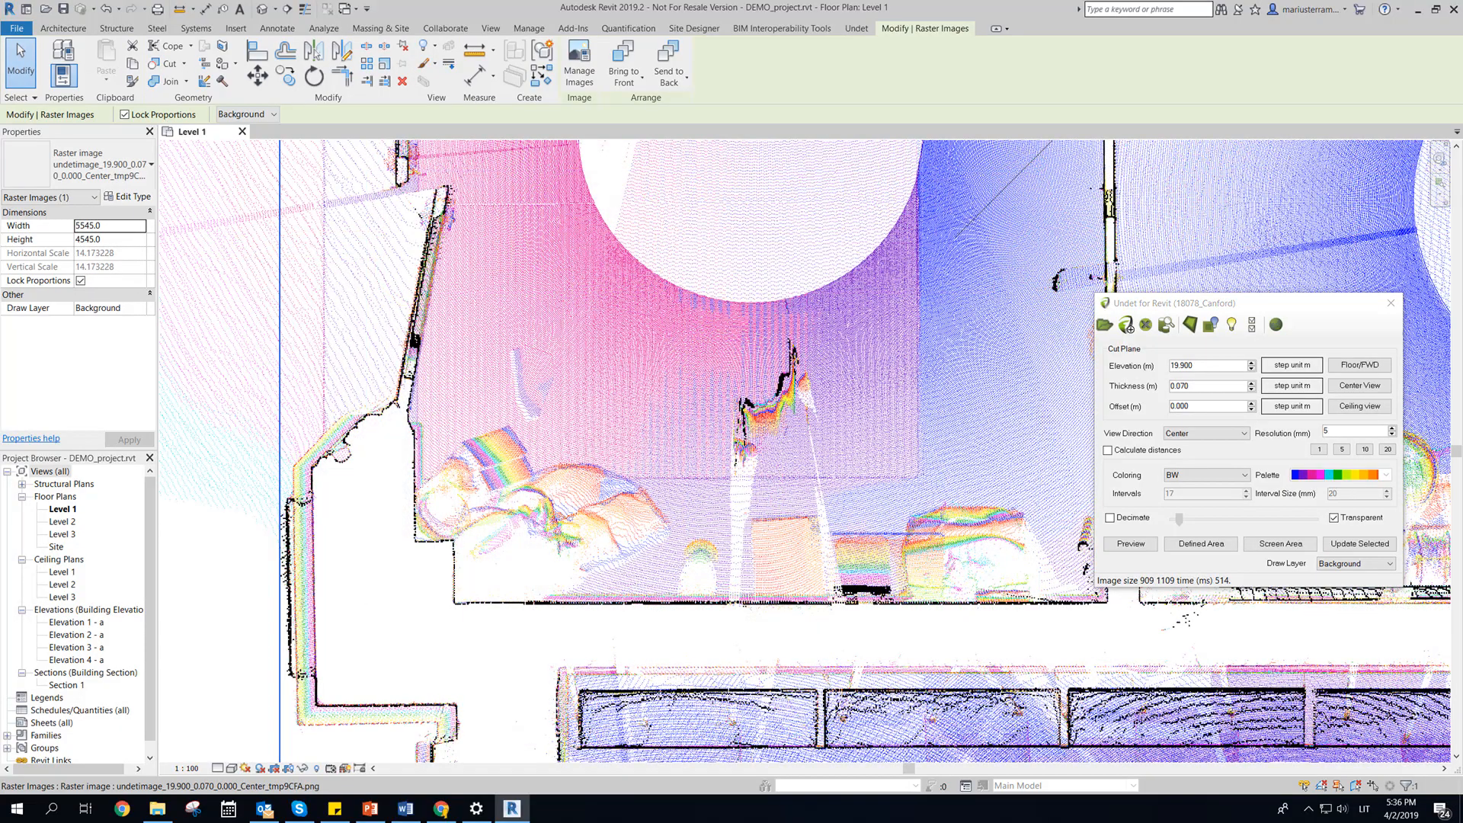
click(59, 58)
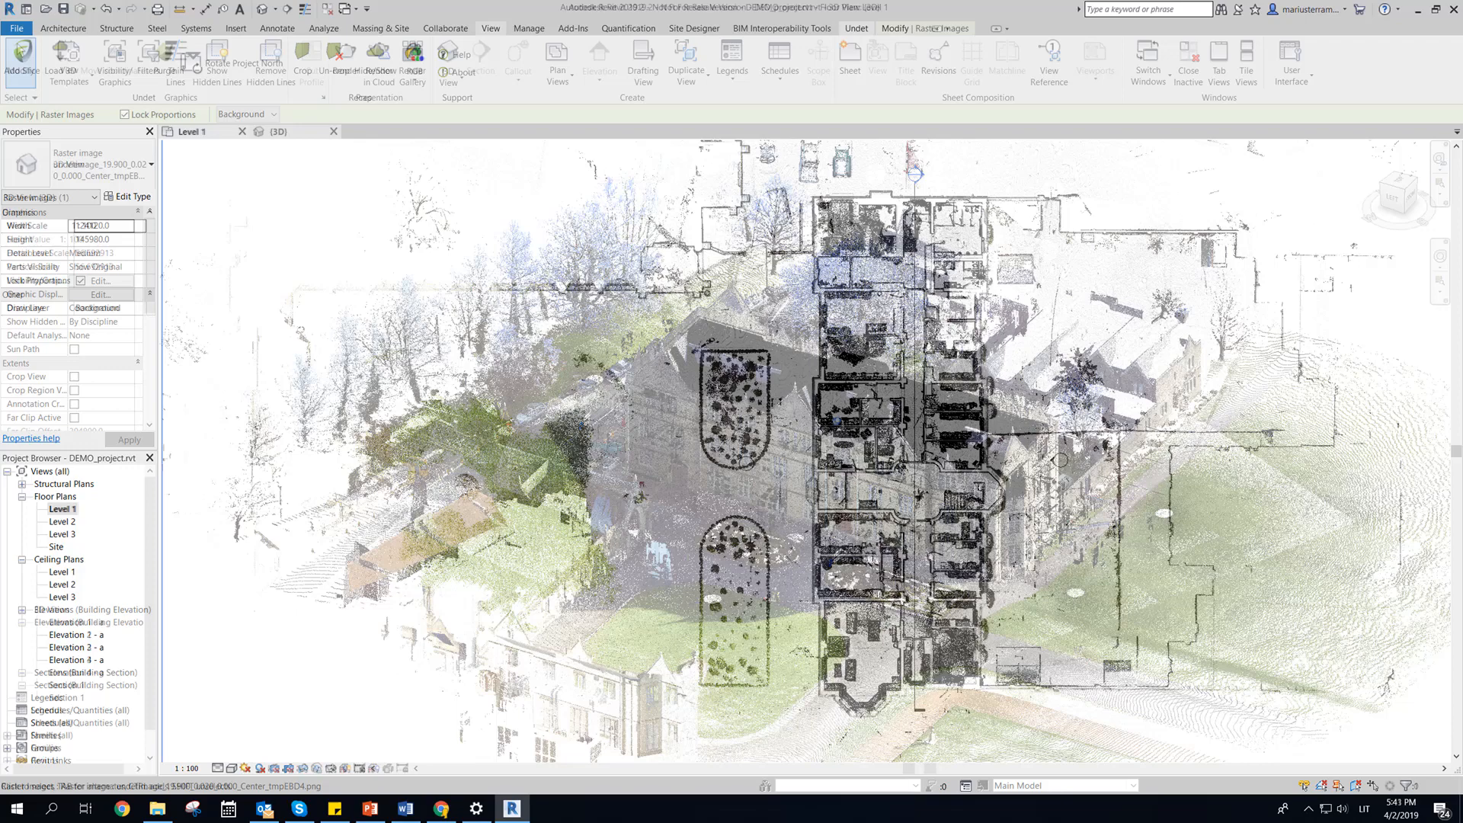
Step: Display the 3D site point cloud with Normals, then Black/White colouring
click(276, 130)
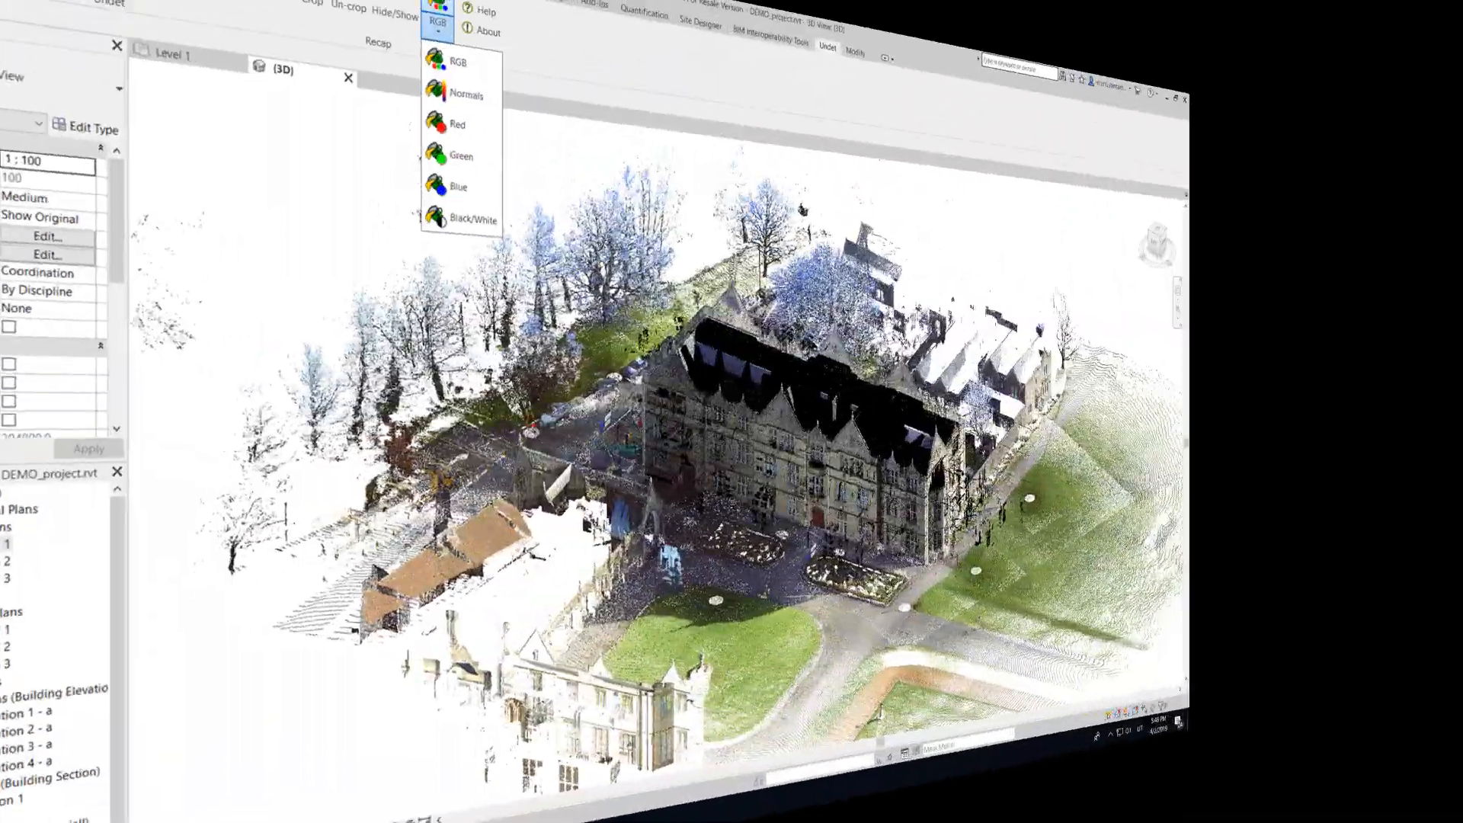
click(465, 94)
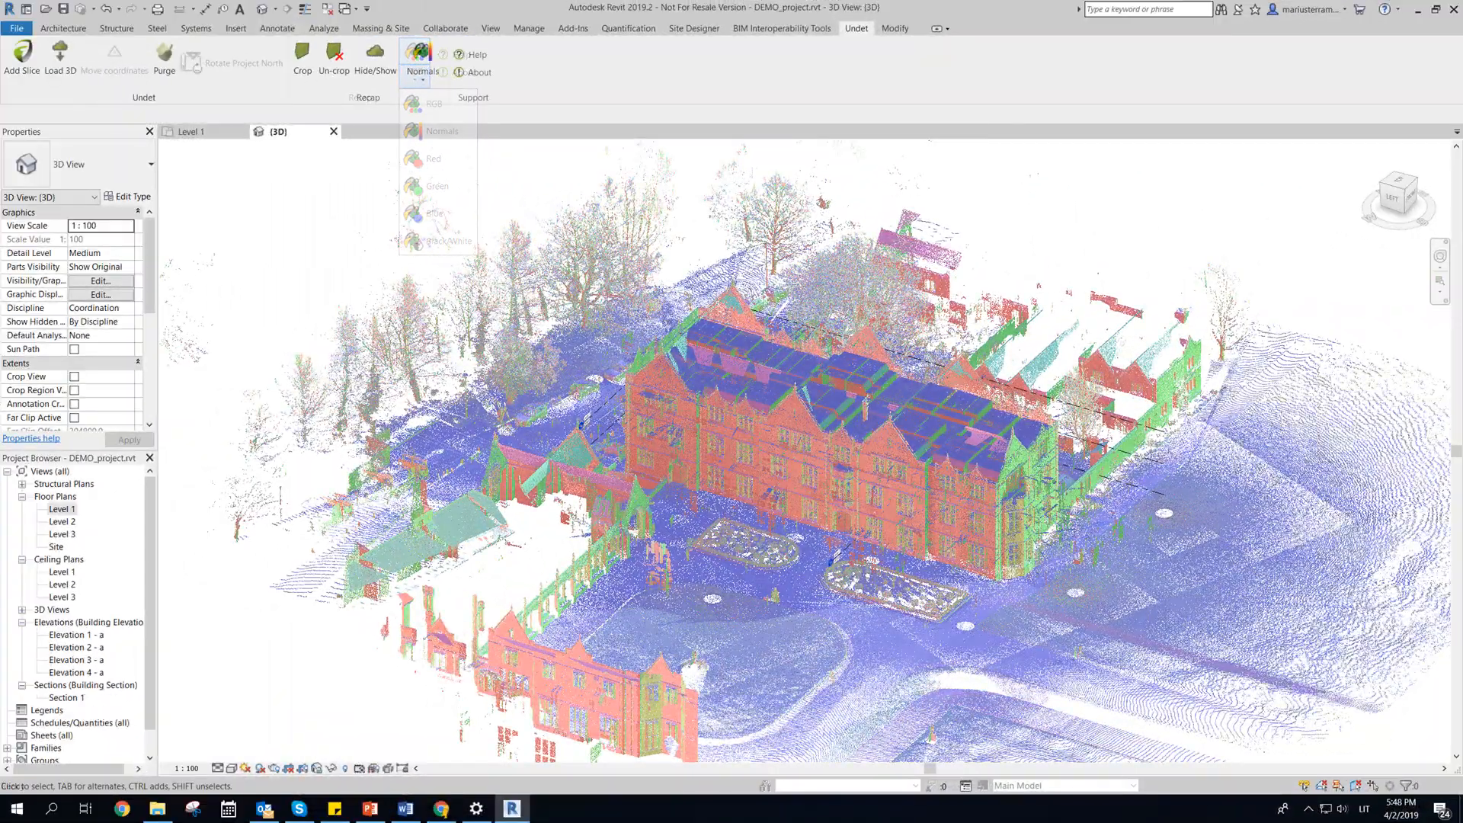
click(445, 240)
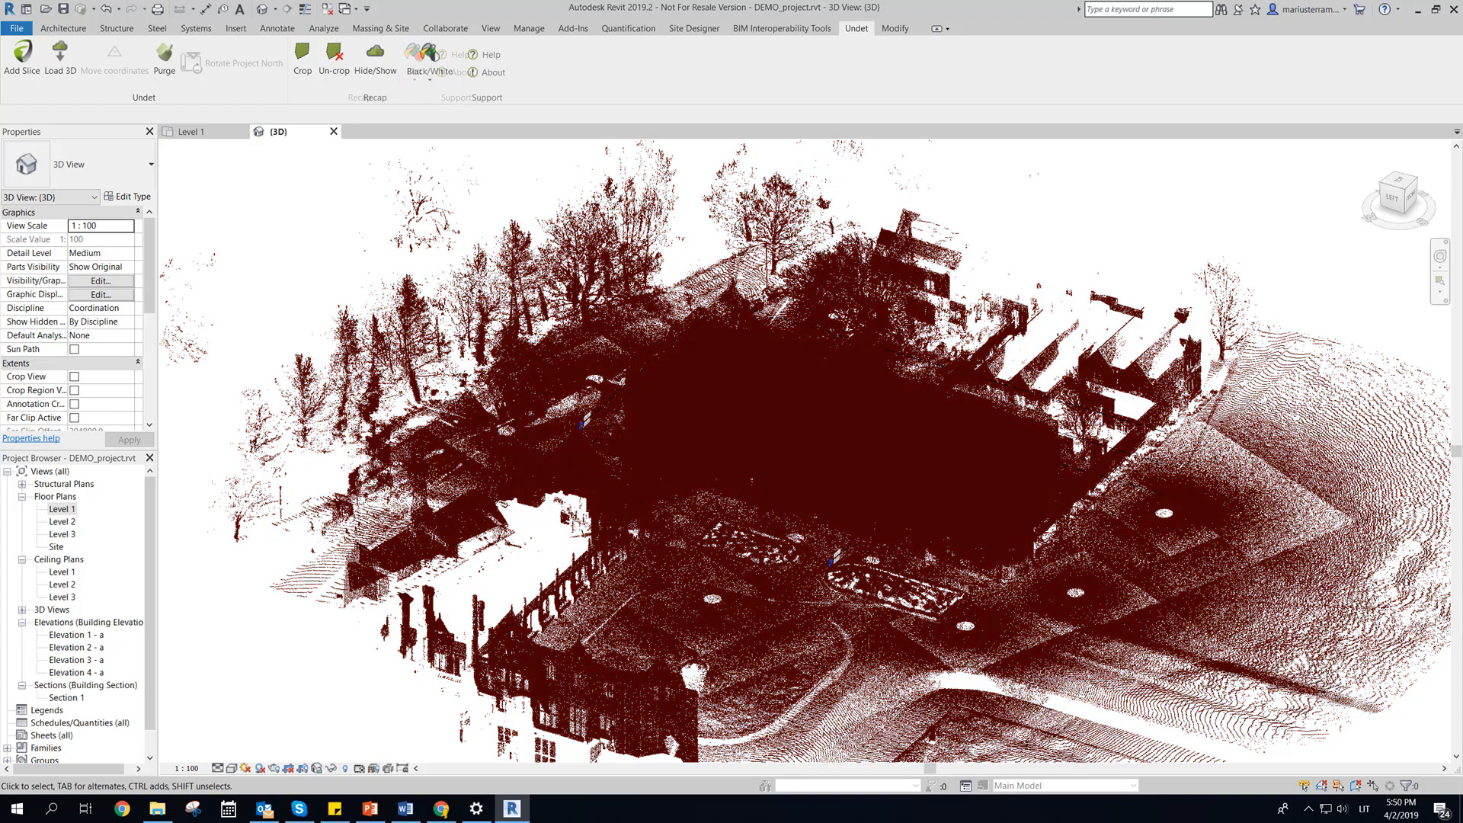